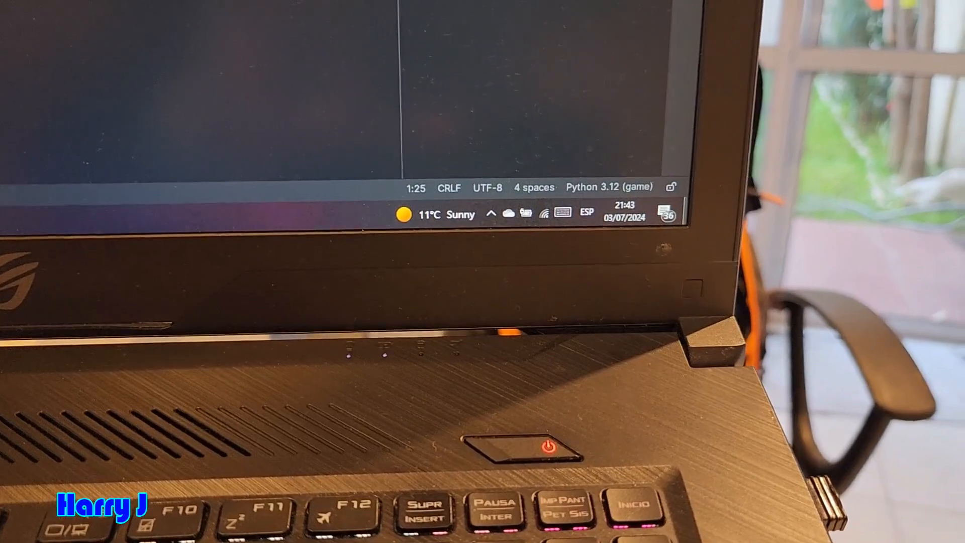
Open the taskbar ESP input language menu showing the Spanish (Spain) keyboard as active.
{"action": "left_click", "coordinate": [586, 212]}
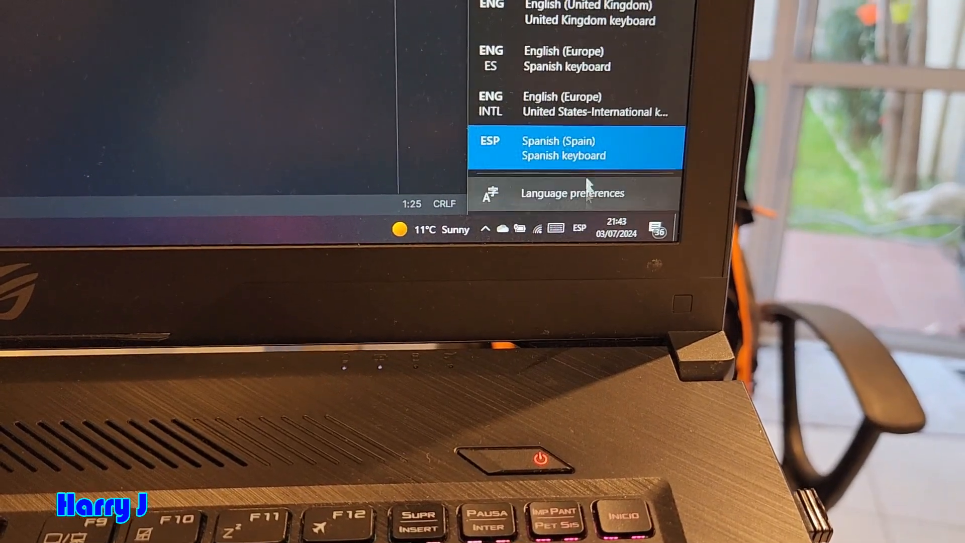